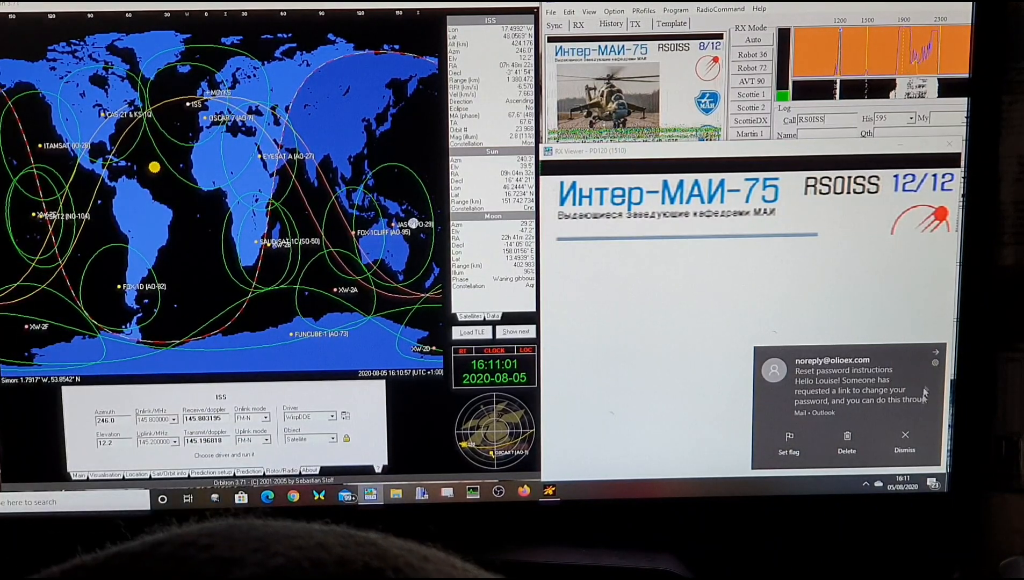
Dismiss the Outlook mail notification covering the incoming Inter-MAI-75 RS0ISS 12/12 image
click(904, 444)
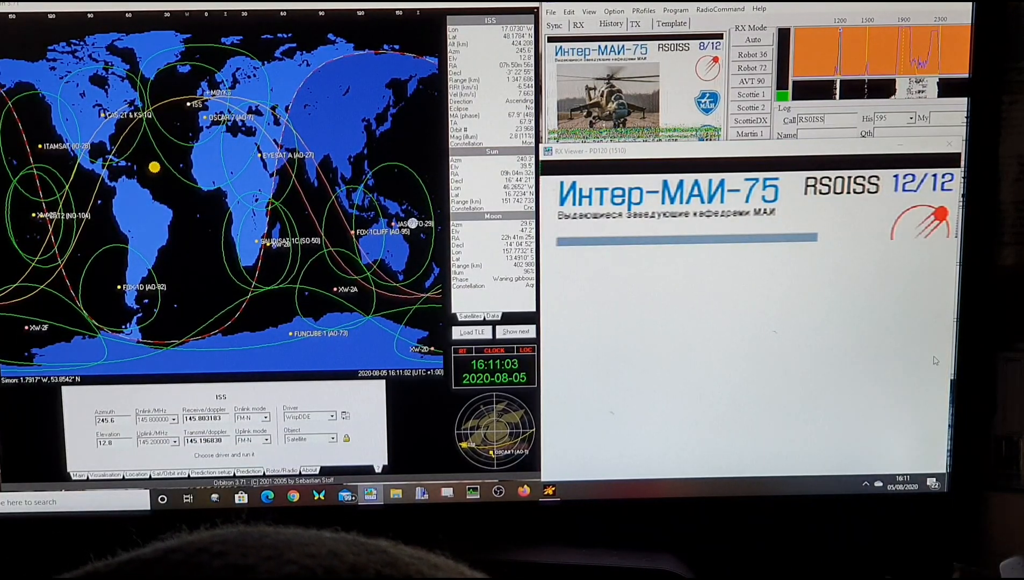